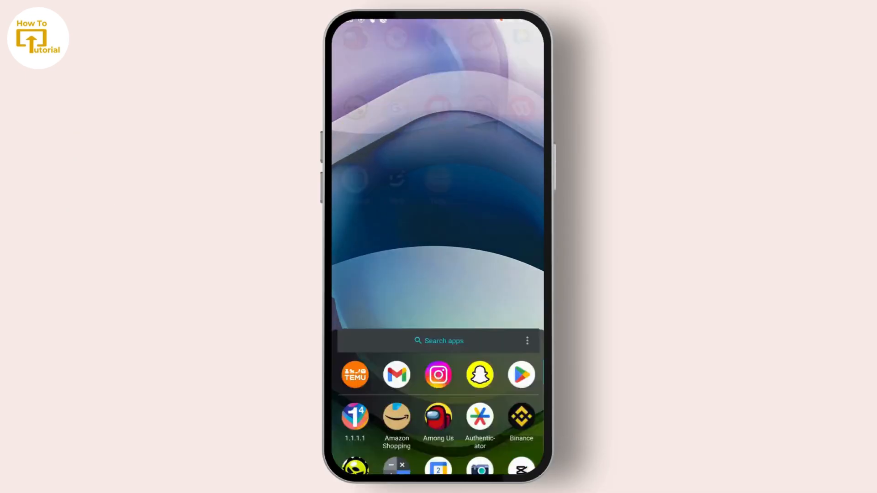
Launch the Settings app from the app drawer.
click(439, 341)
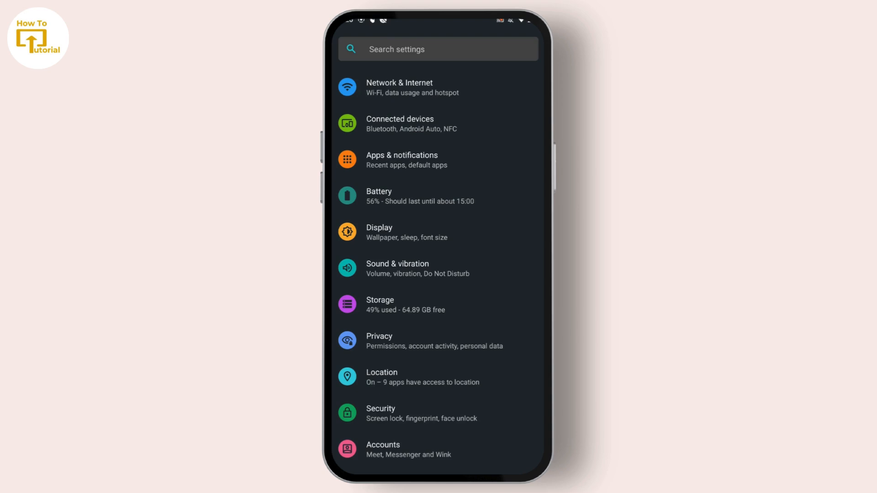
Open Google's Set up and restore options and start Set up your work profile.
scroll(down, 3)
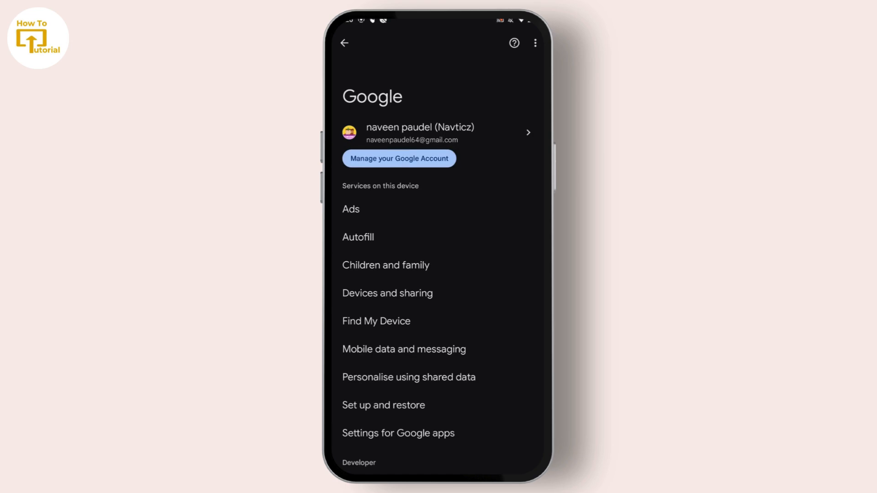
click(383, 405)
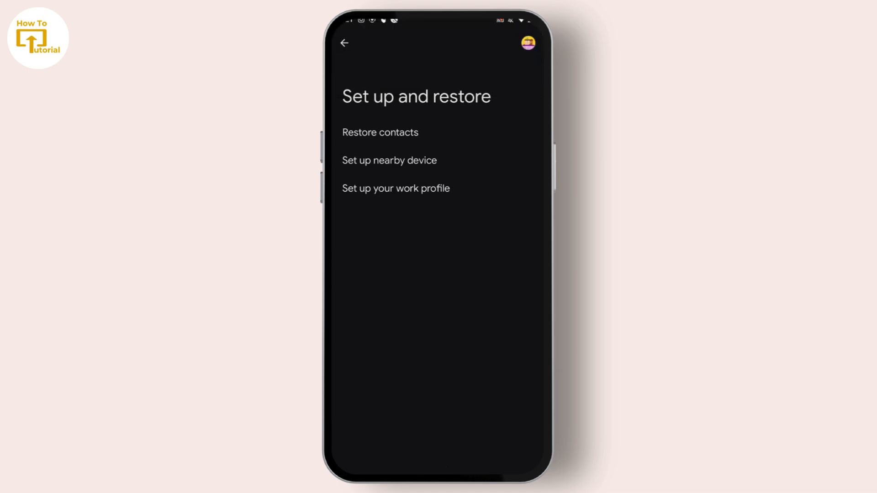
click(396, 188)
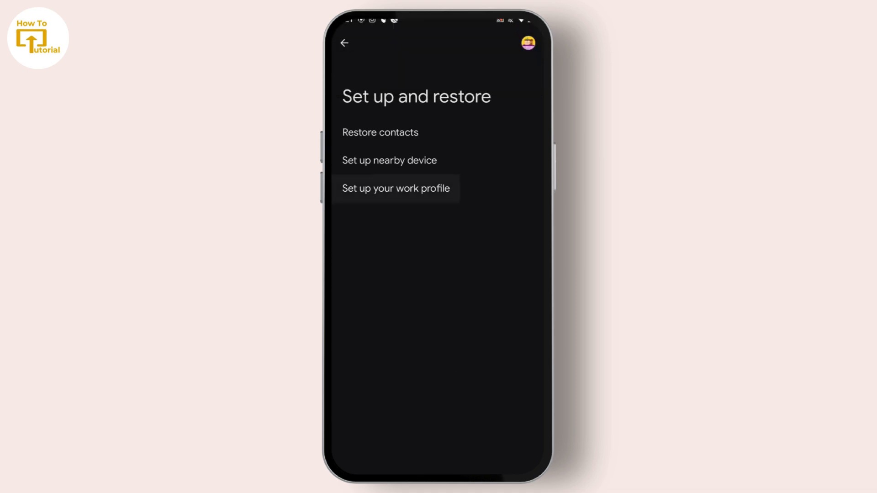
click(395, 188)
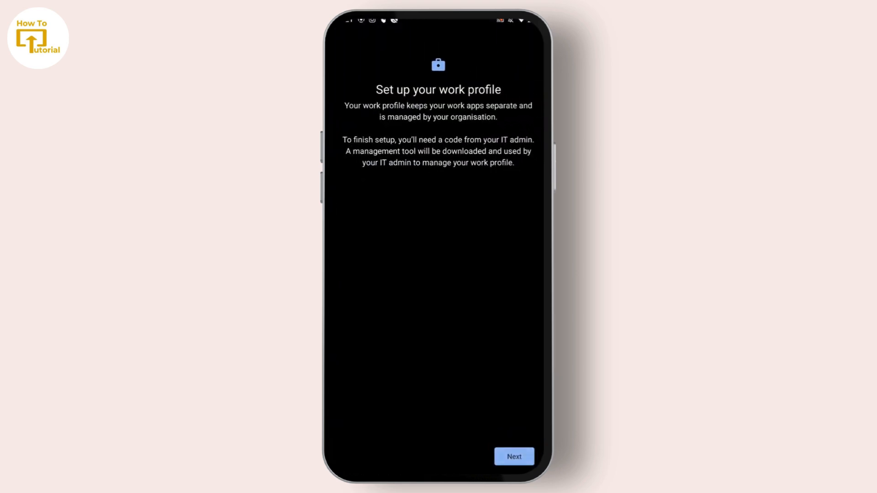
Continue past the work profile introduction to the code entry screen.
click(512, 456)
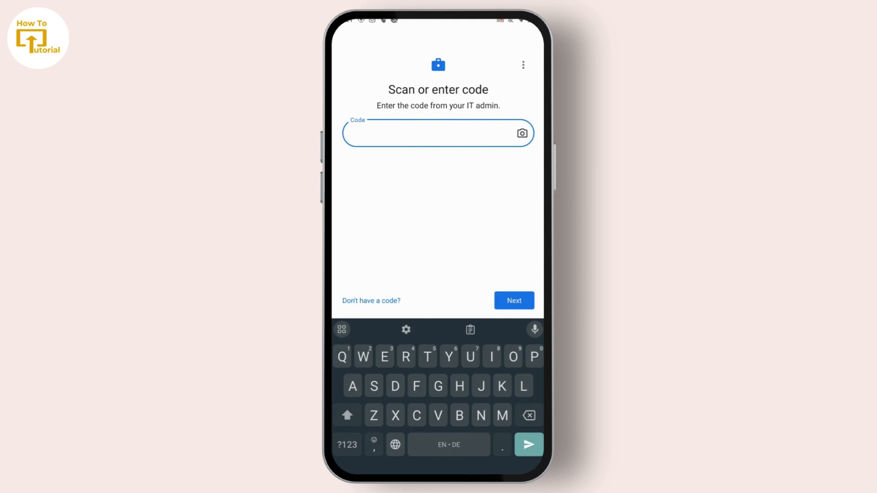
click(521, 132)
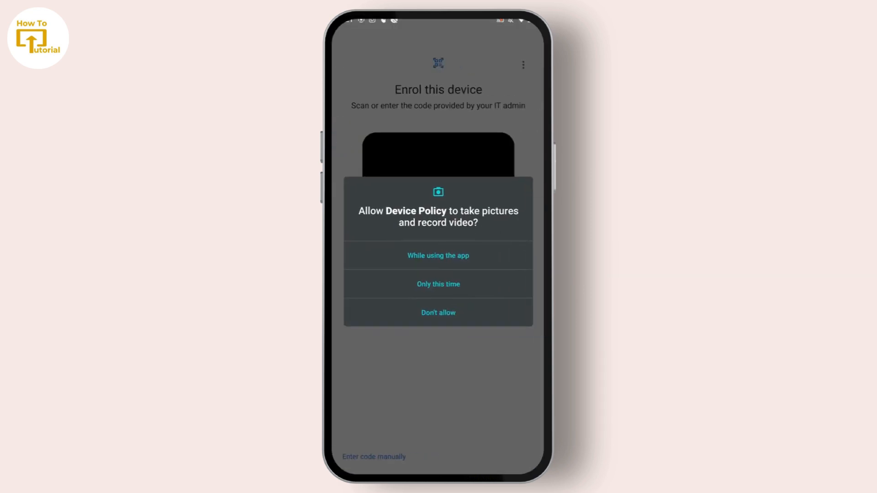
click(437, 254)
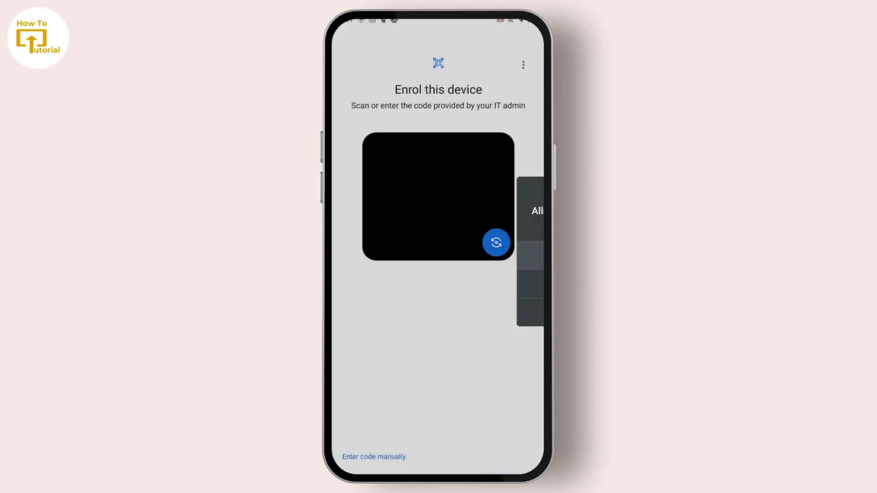
click(374, 456)
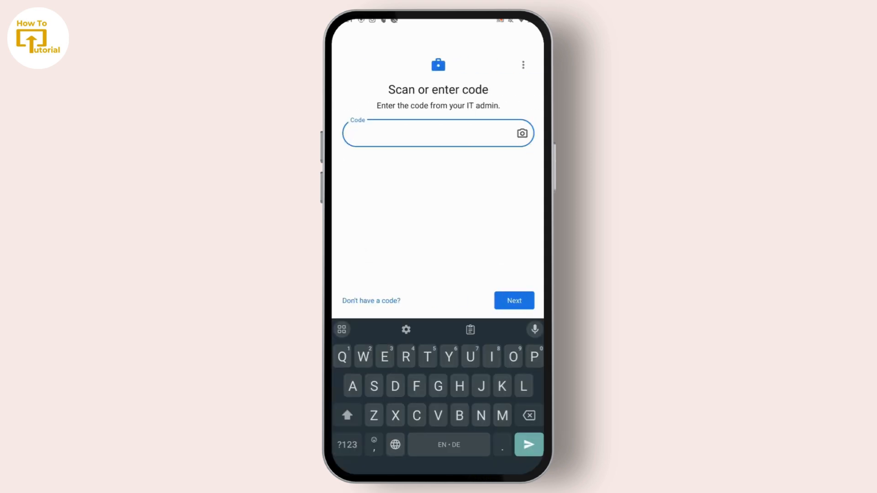